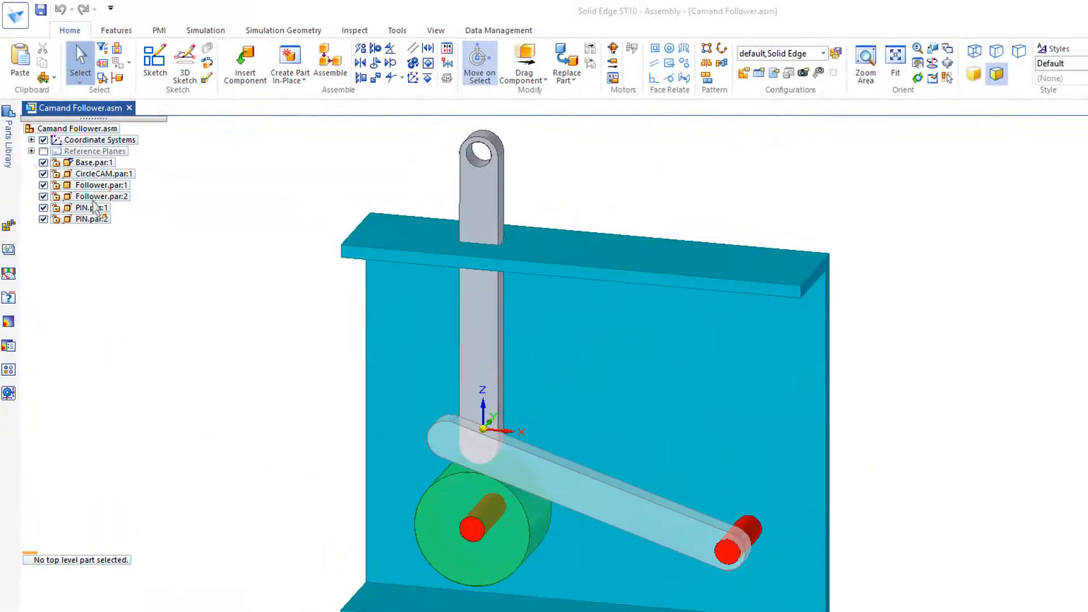
# Step: Edit CircleCAM.par in place and start a rectangle on the cam's front face
pyautogui.click(91, 173)
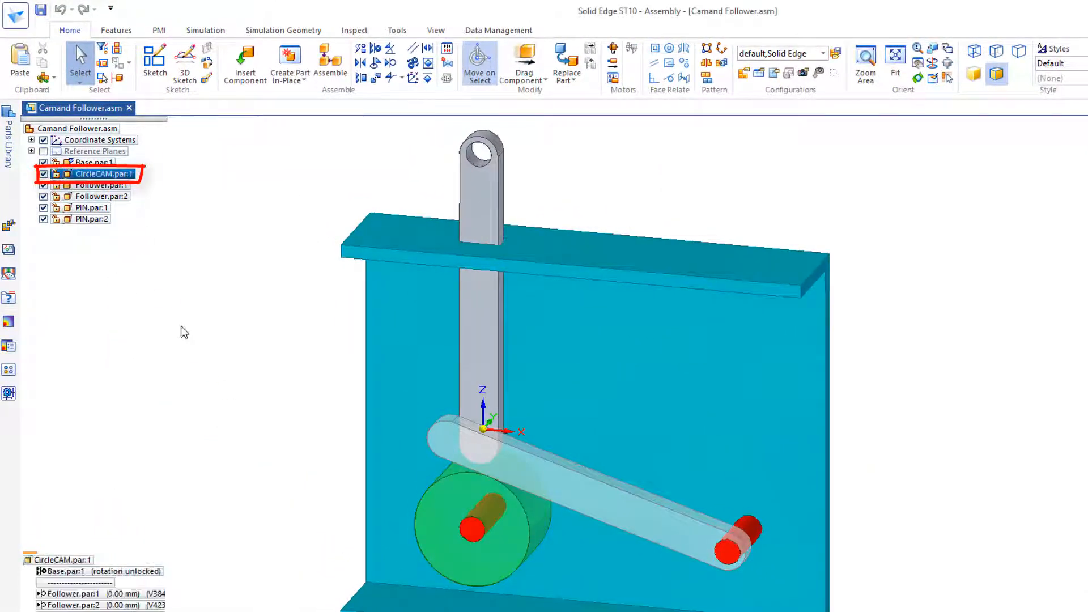
pyautogui.doubleClick(94, 173)
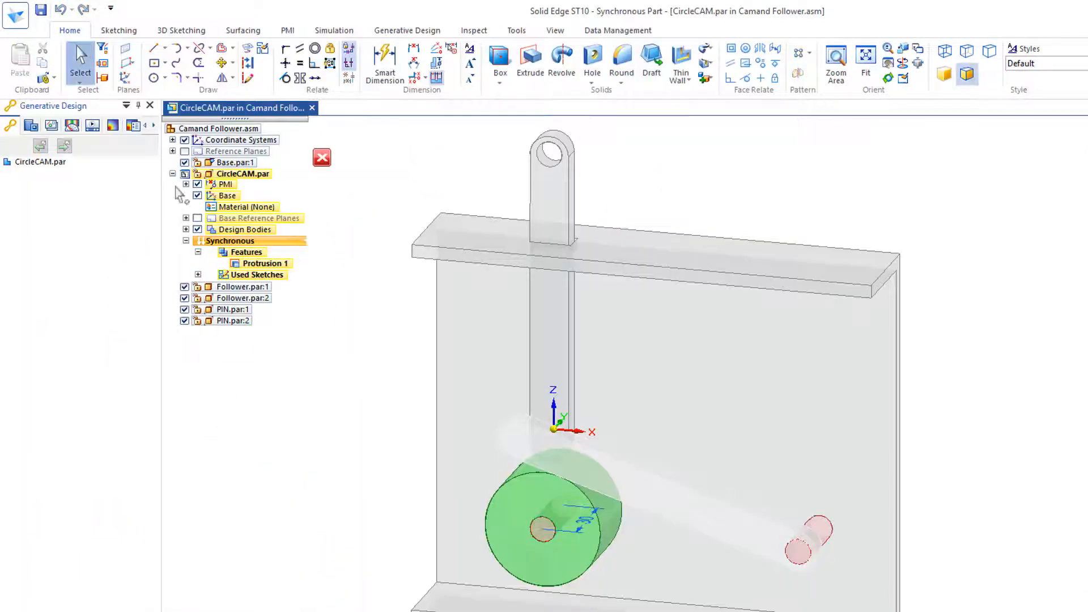
pyautogui.click(151, 65)
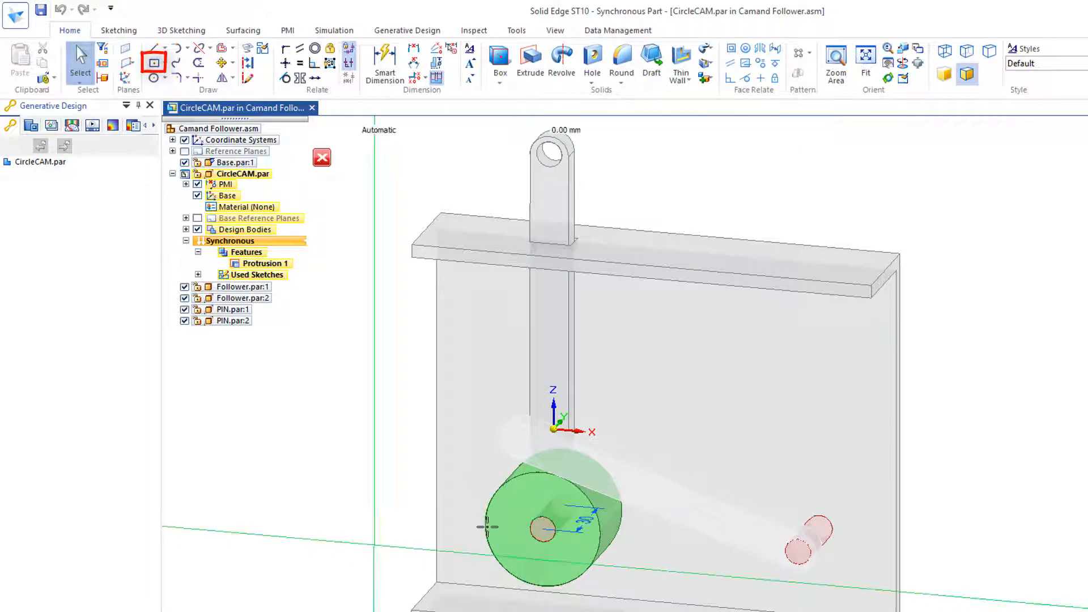
pyautogui.click(154, 63)
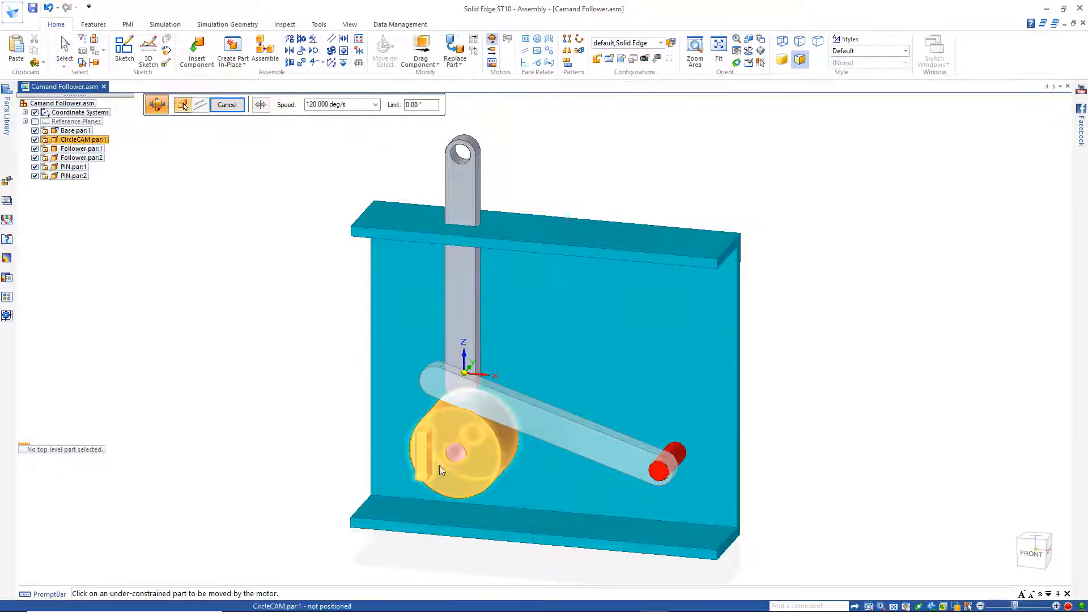
# Step: Turn the cam with a 120 deg/s rotational motor and start the animation
pyautogui.click(452, 459)
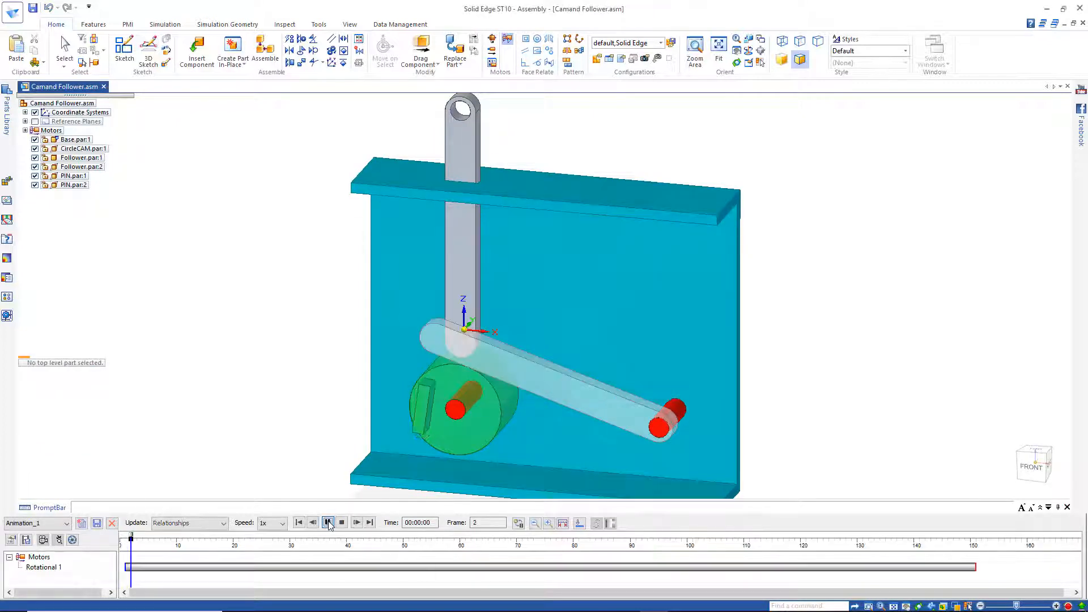
pyautogui.click(327, 522)
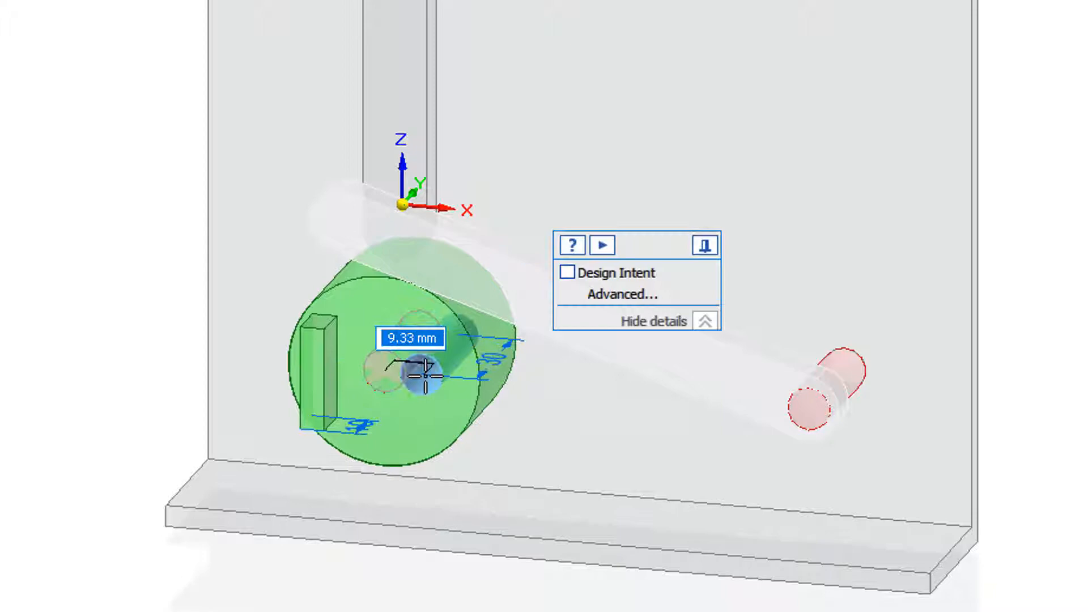
# Step: Drag the cam's shaft hole about 9.33 mm away from the cam's centre
pyautogui.moveTo(416, 371); pyautogui.dragTo(447, 385)
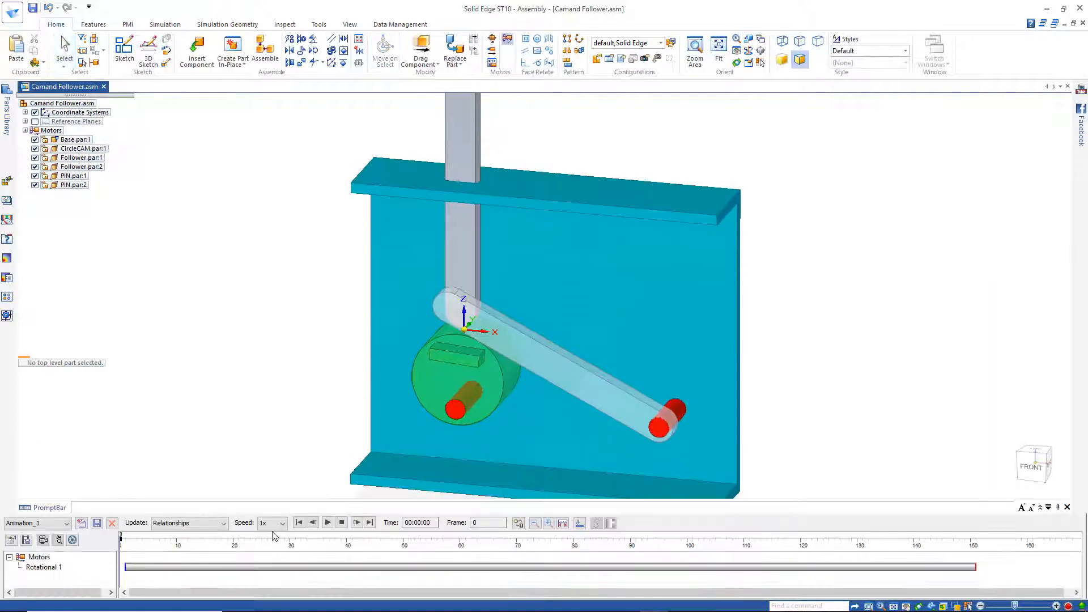
# Step: Play the eccentric cam animation on the timeline, then stop it
pyautogui.click(327, 522)
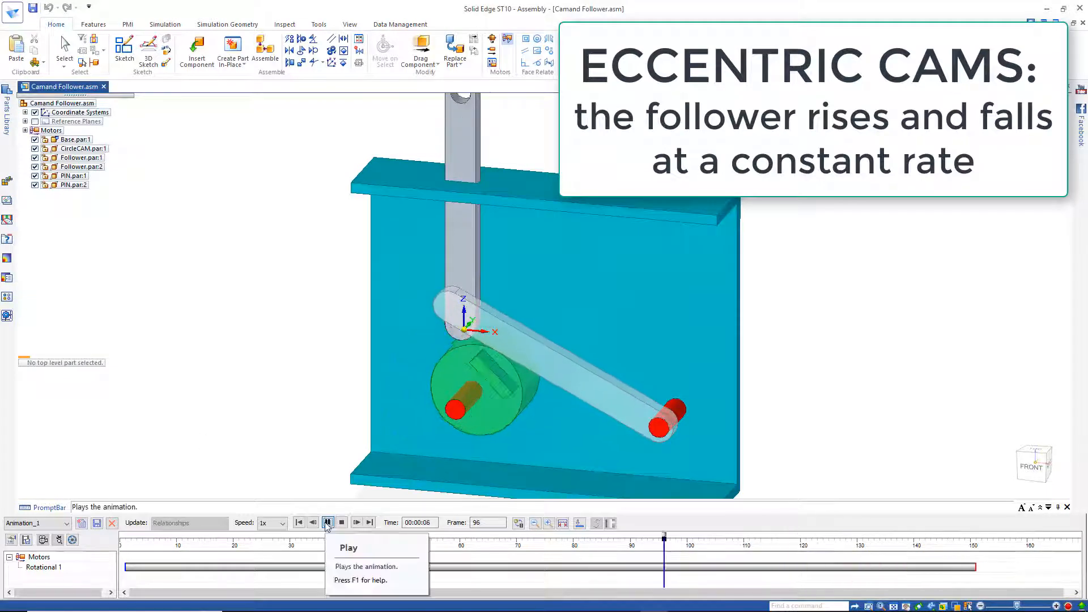
pyautogui.click(327, 522)
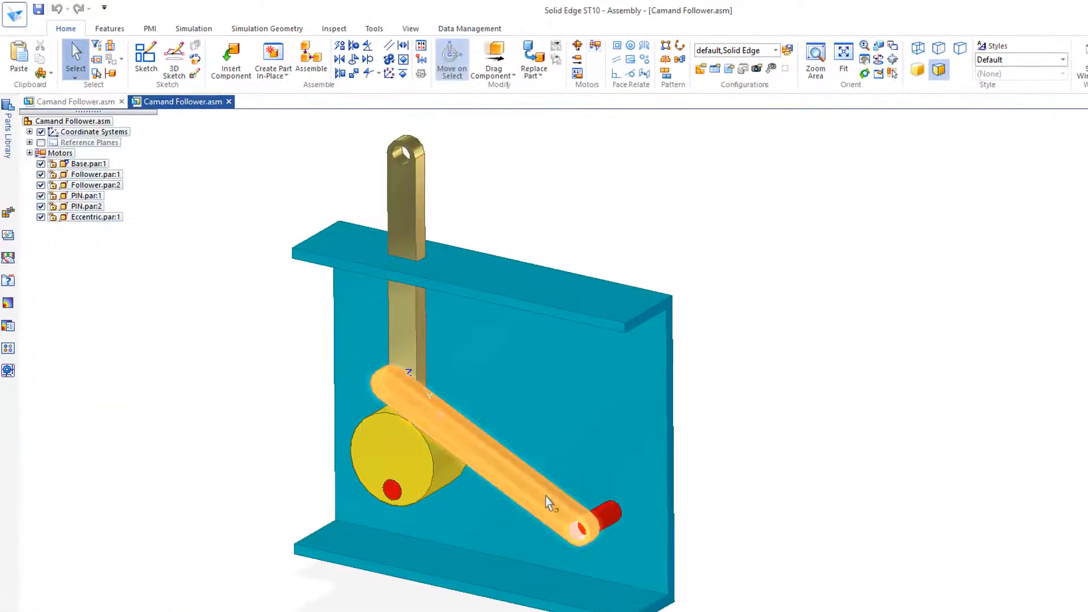
# Step: Edit Follower.par:2 in place, sketching and dimensioning the line for the new arm
pyautogui.click(90, 184)
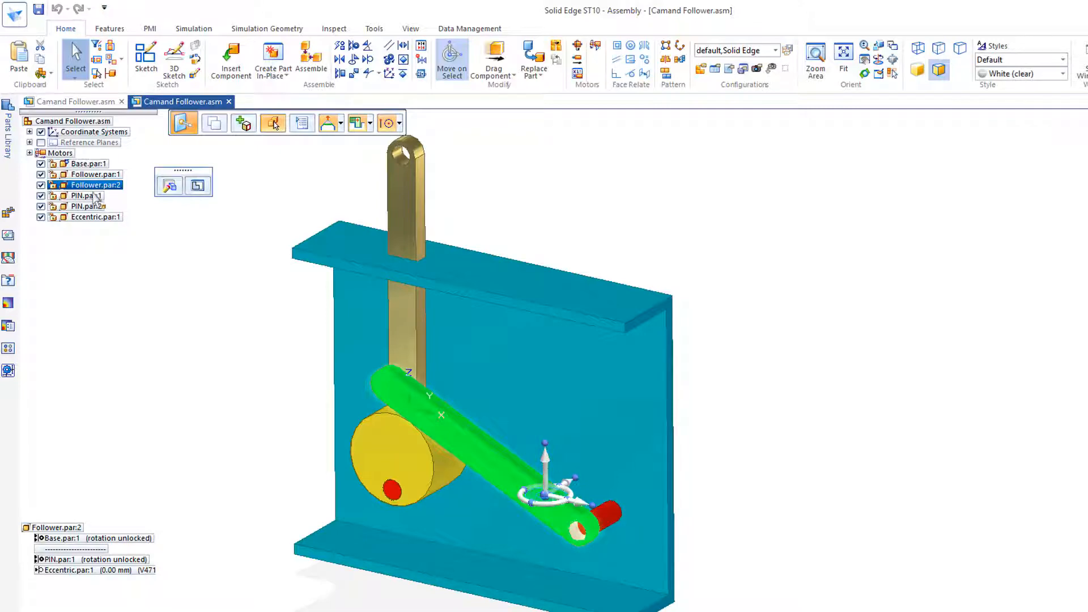
pyautogui.rightClick(94, 185)
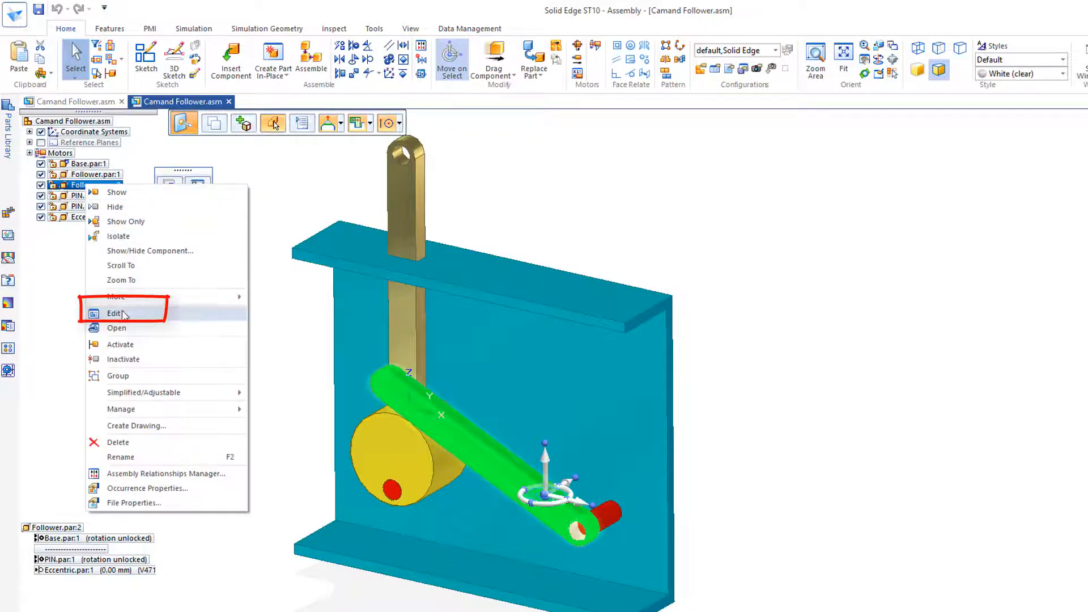
pyautogui.click(114, 314)
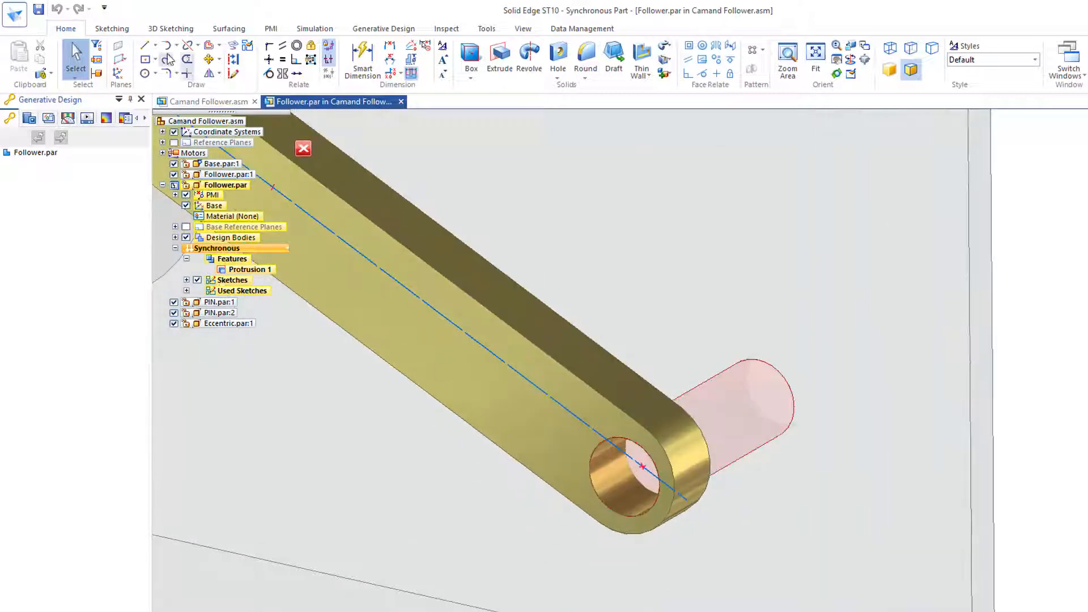
pyautogui.click(145, 44)
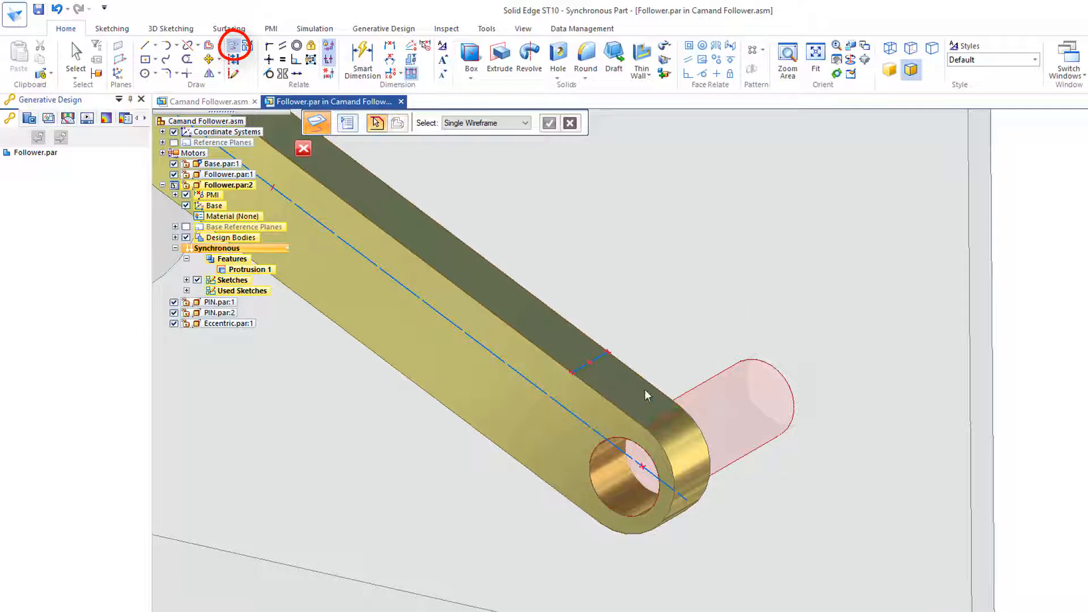
pyautogui.moveTo(544, 363)
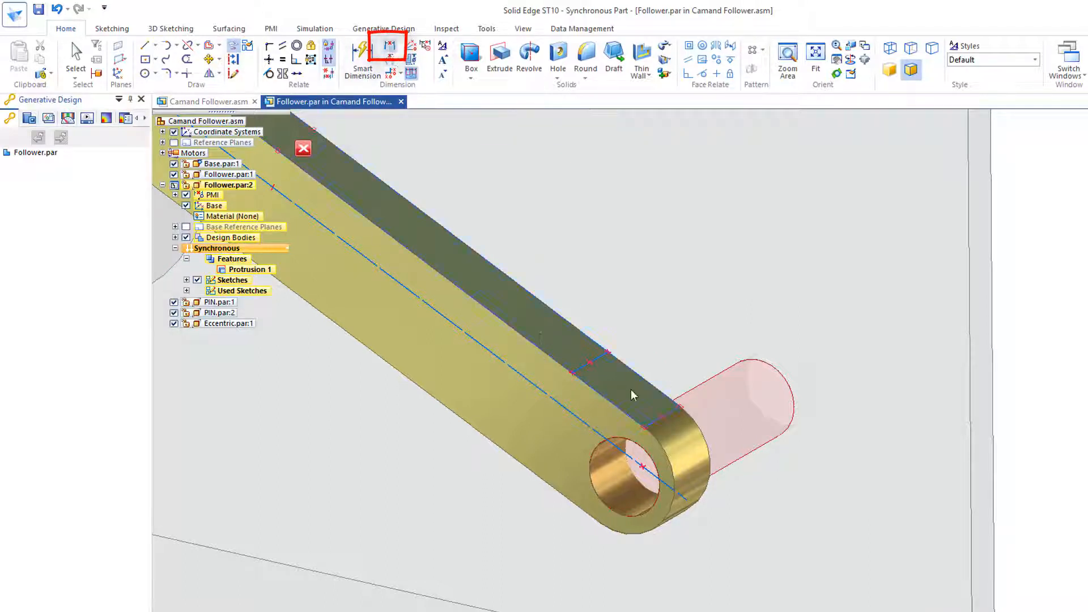
pyautogui.click(387, 50)
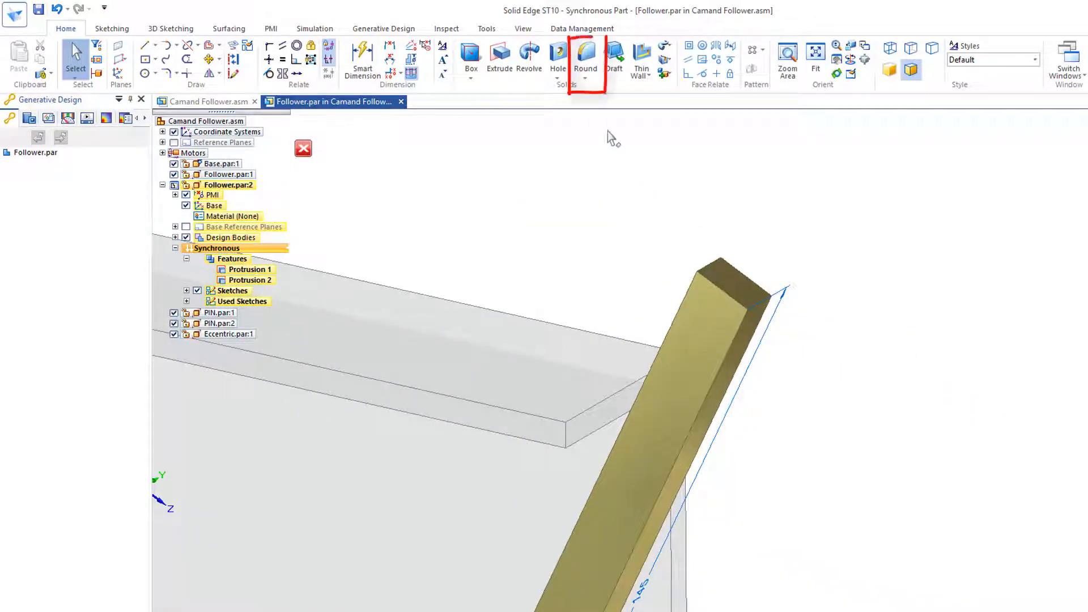
# Step: Chamfer the arm's end edges into a point, then close and return
pyautogui.click(585, 79)
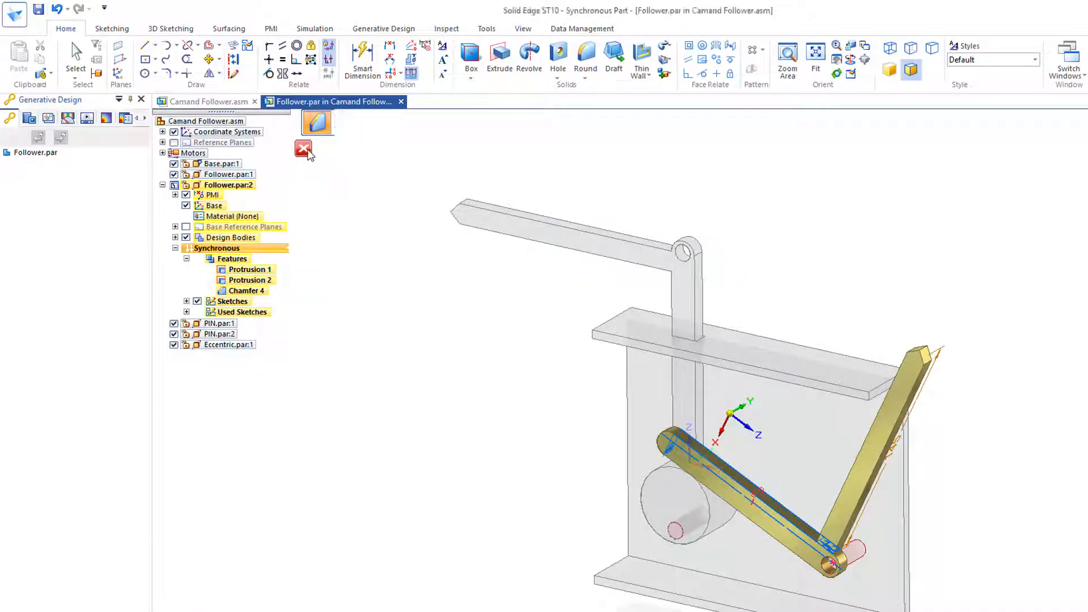
pyautogui.click(303, 149)
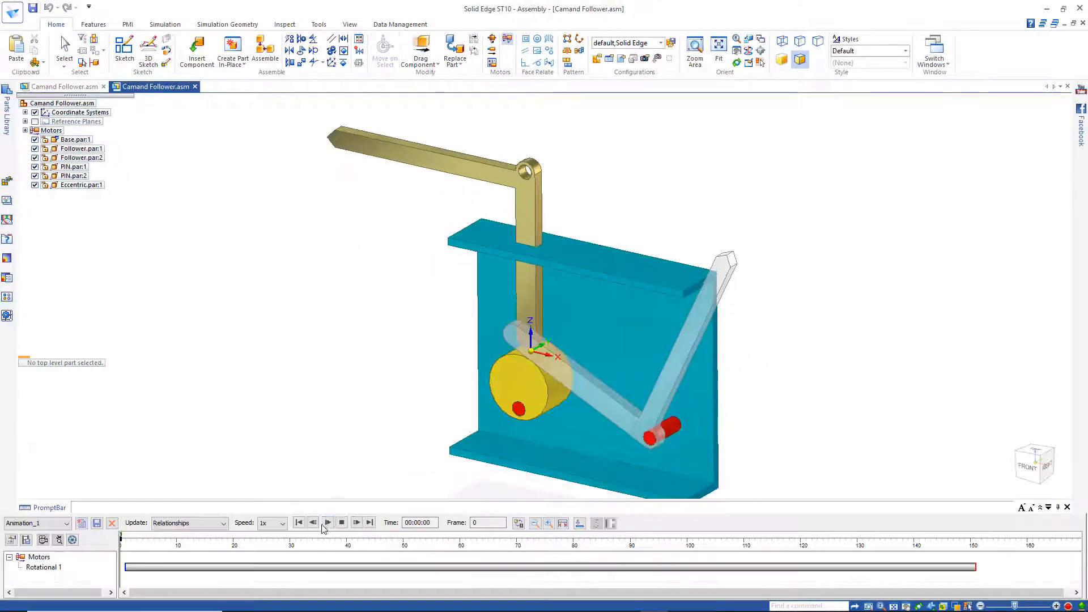
# Step: Play the motor animation to watch the pointed arm rock, then close the timeline
pyautogui.click(327, 523)
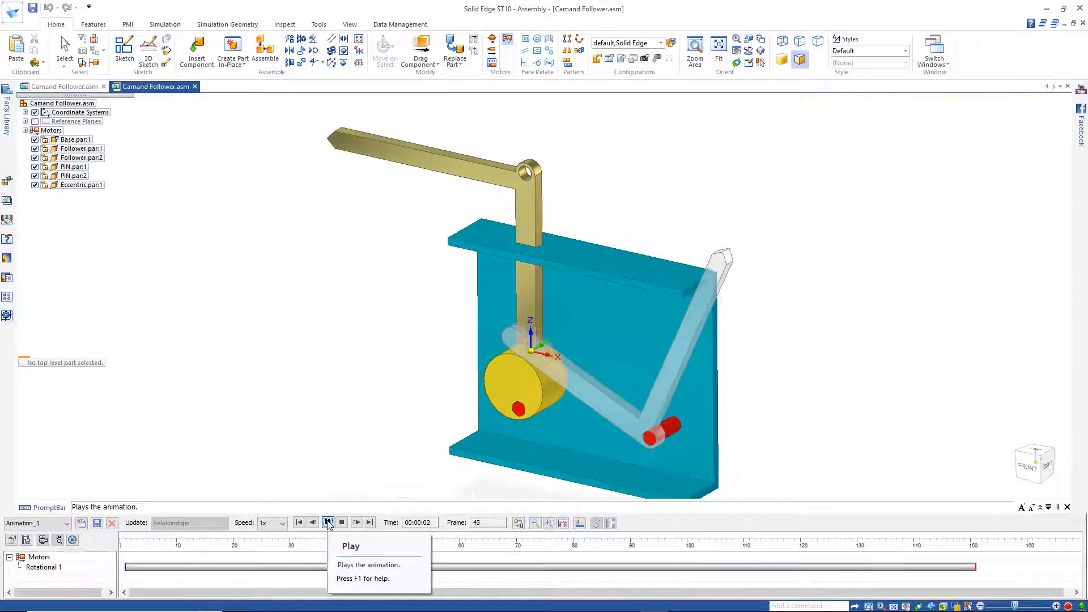
pyautogui.click(327, 522)
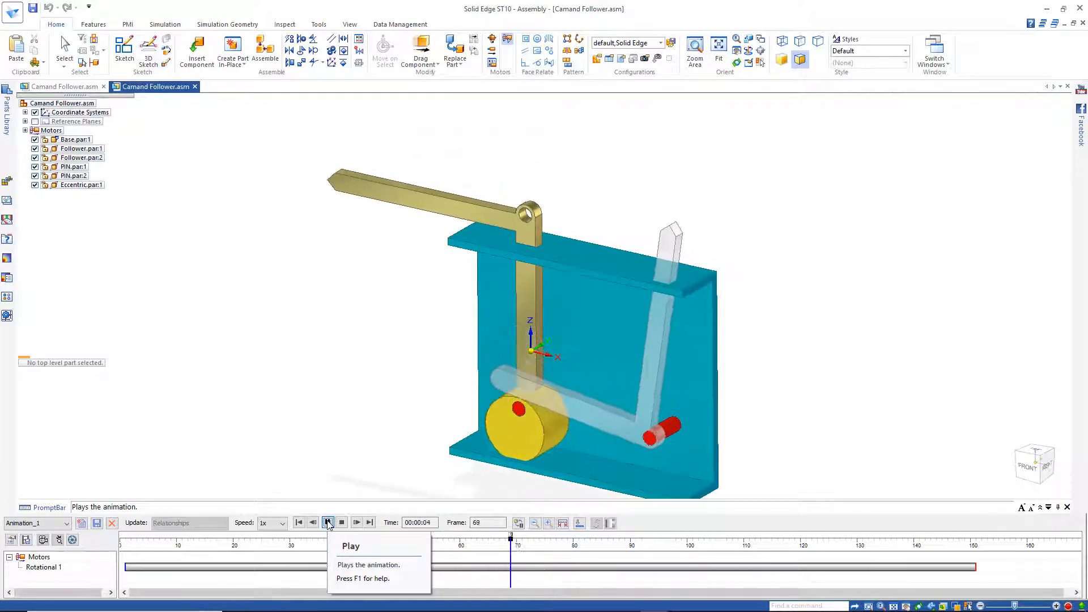
pyautogui.click(327, 523)
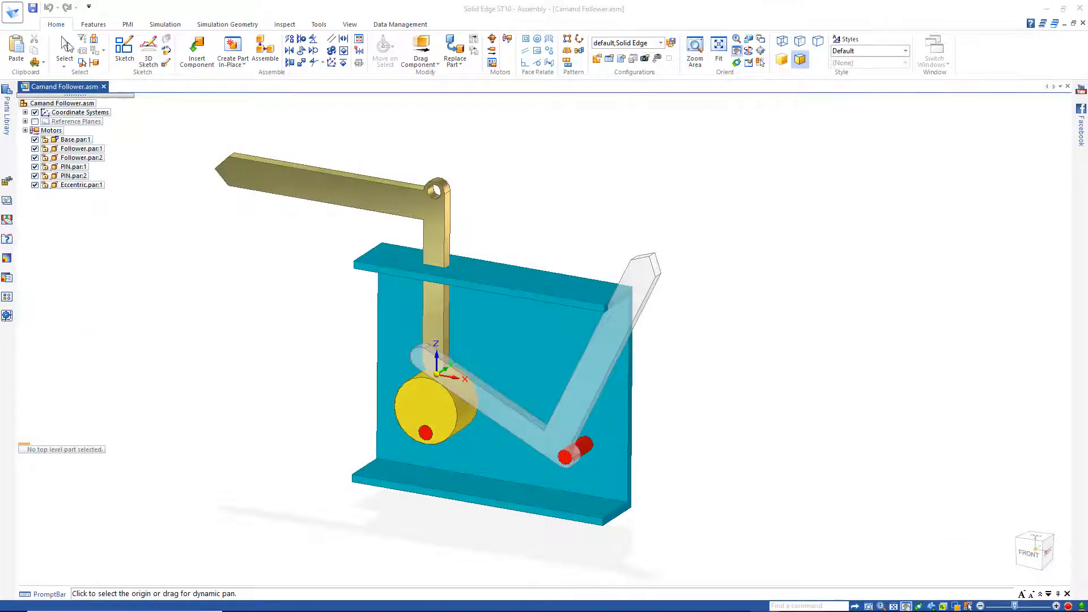
# Step: Edit Base.par:1 in place and drag its side face to a new position
pyautogui.click(61, 139)
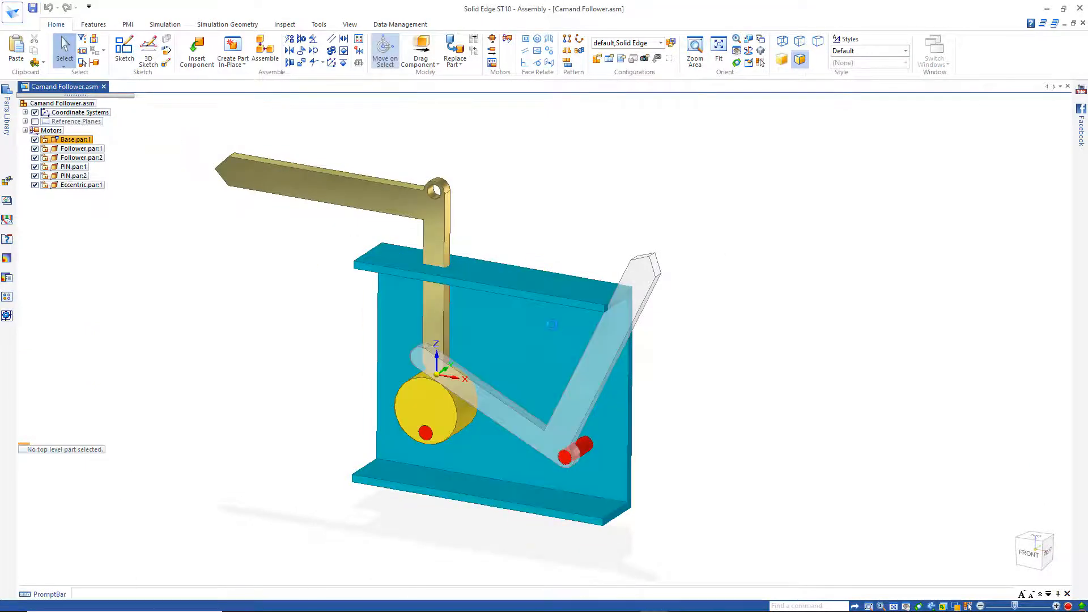
pyautogui.doubleClick(72, 139)
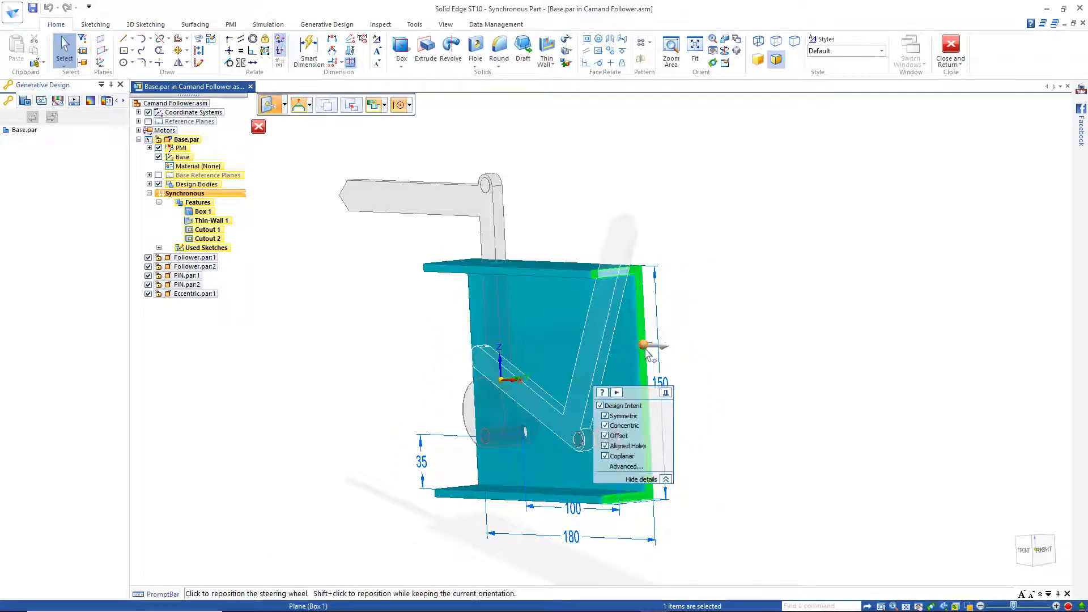
pyautogui.moveTo(646, 345); pyautogui.dragTo(703, 347)
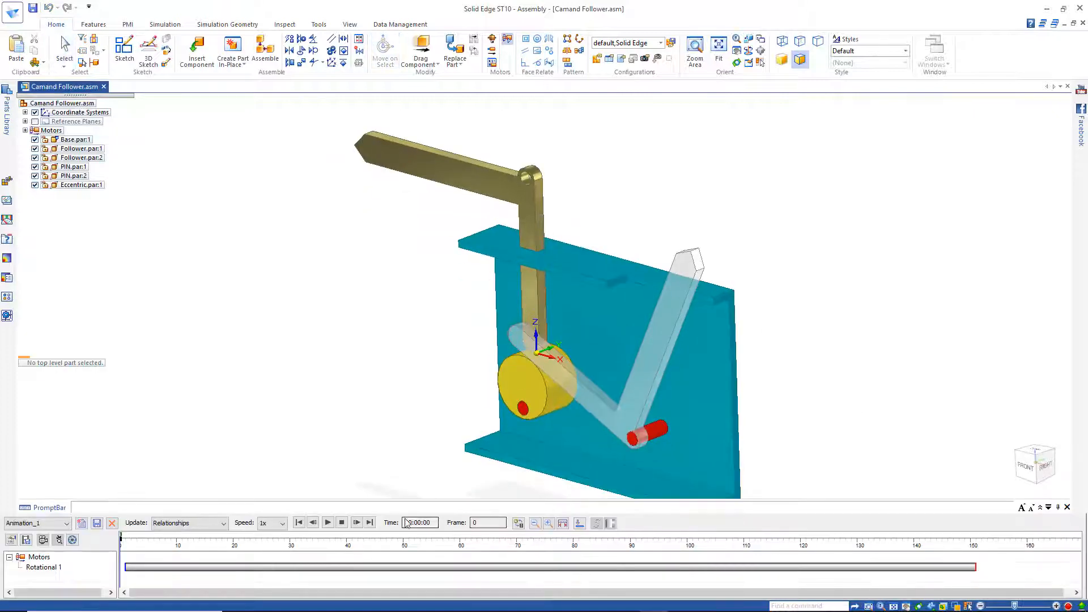
# Step: Play the motor animation of the assembly with the reshaped base
pyautogui.click(327, 523)
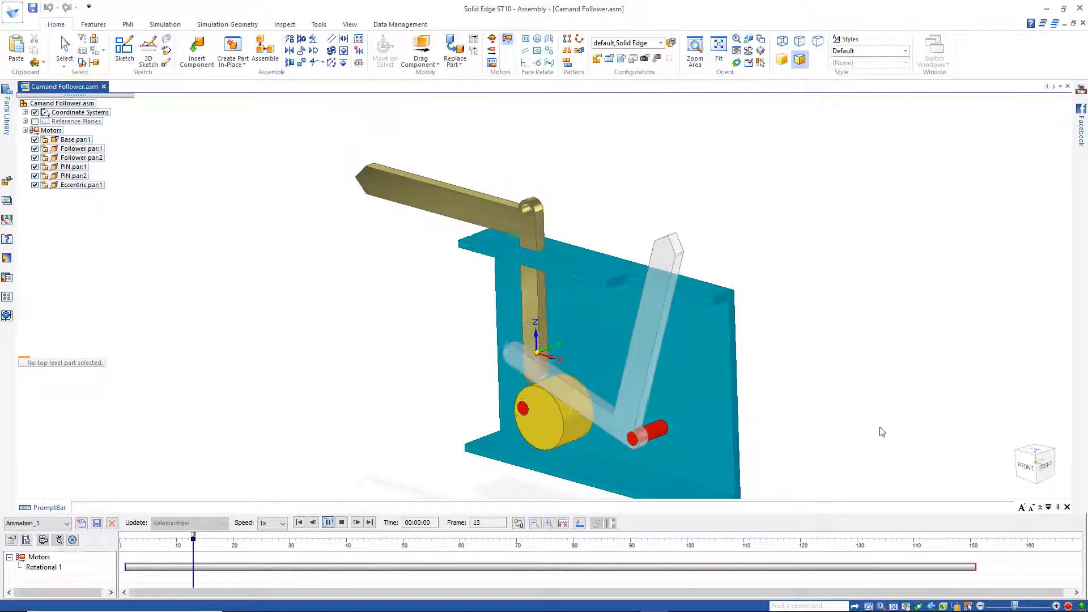